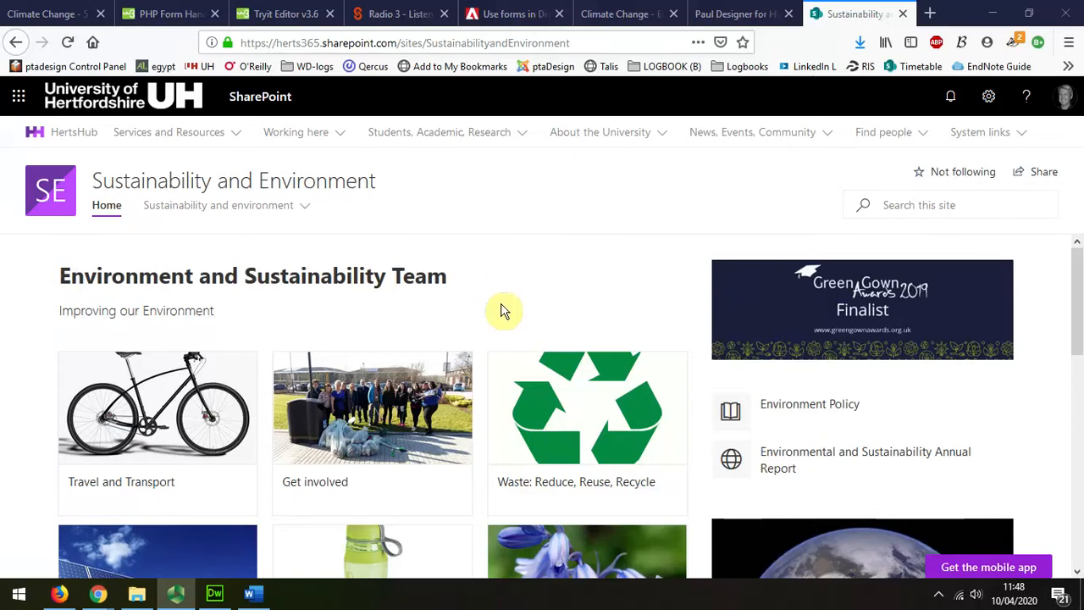
# Scroll the SharePoint Sustainability and Environment page and select its web address to copy
pyautogui.scroll(-3)
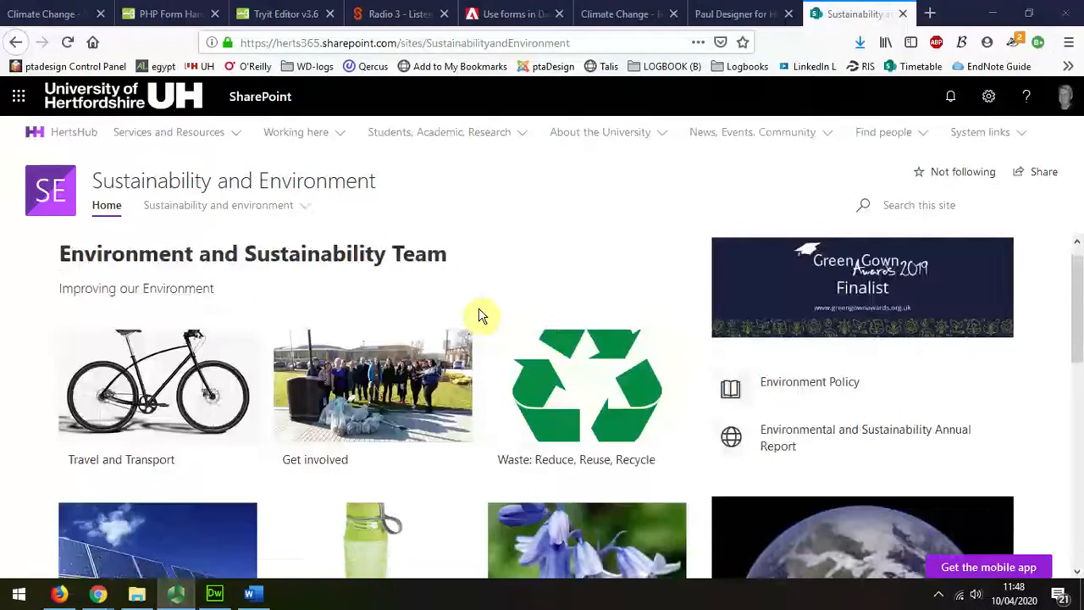
pyautogui.scroll(-3)
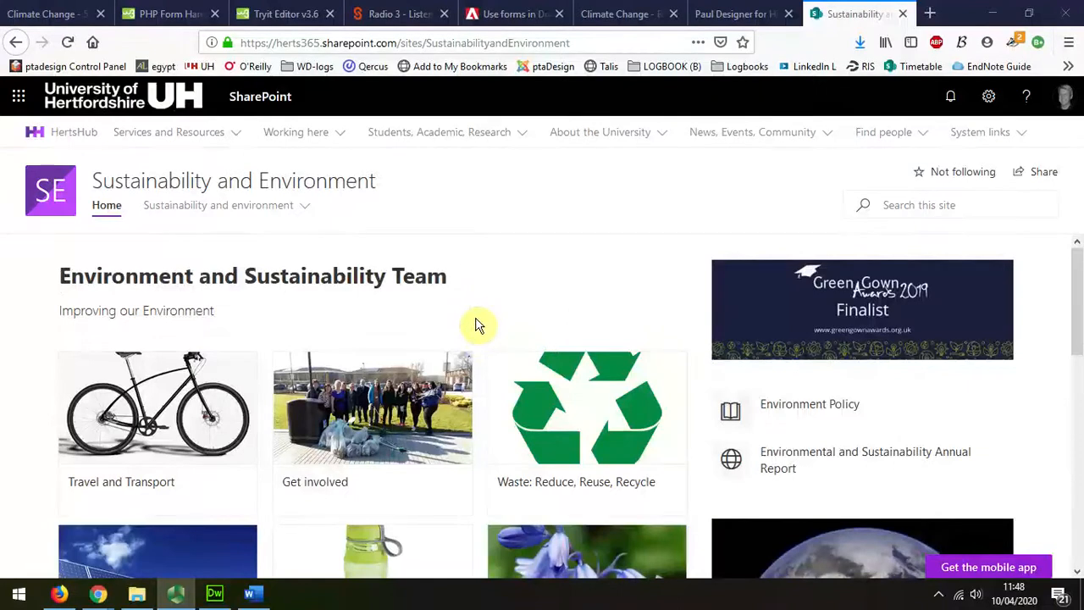
pyautogui.scroll(-3)
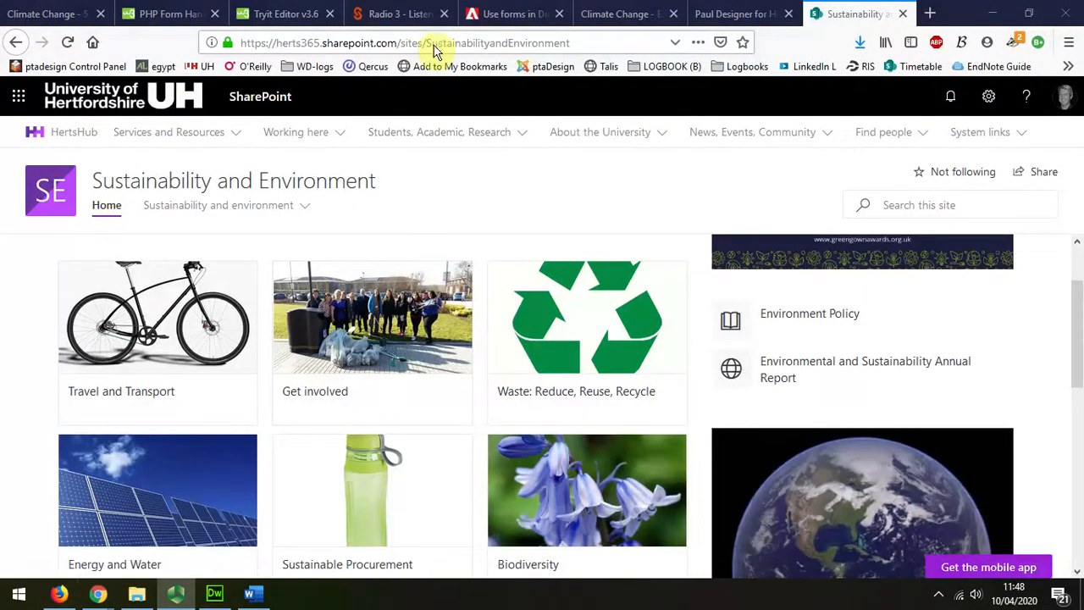
pyautogui.click(436, 43)
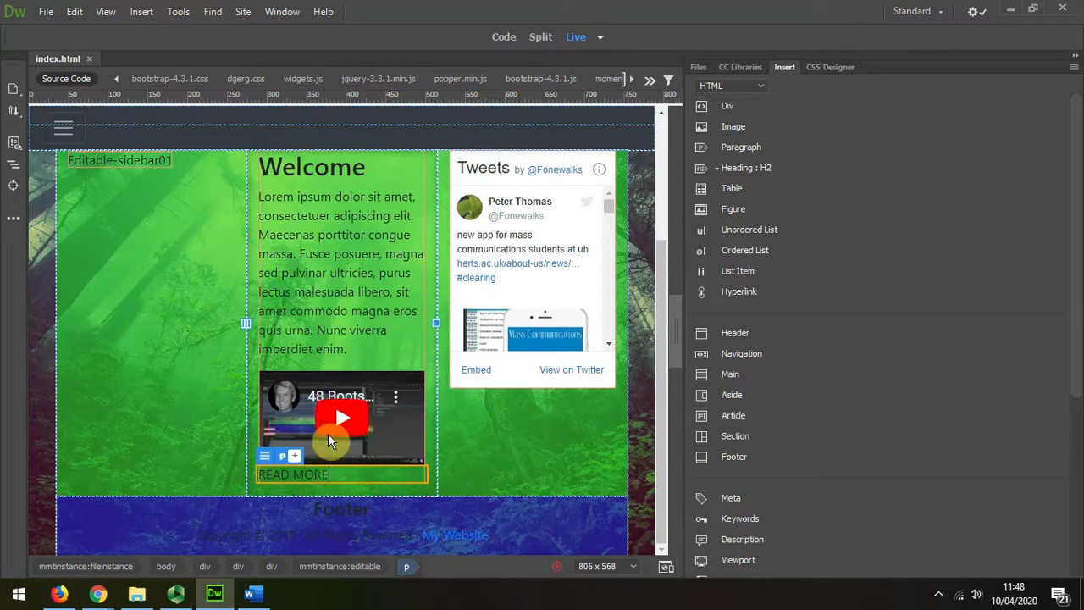
pyautogui.moveTo(330, 478)
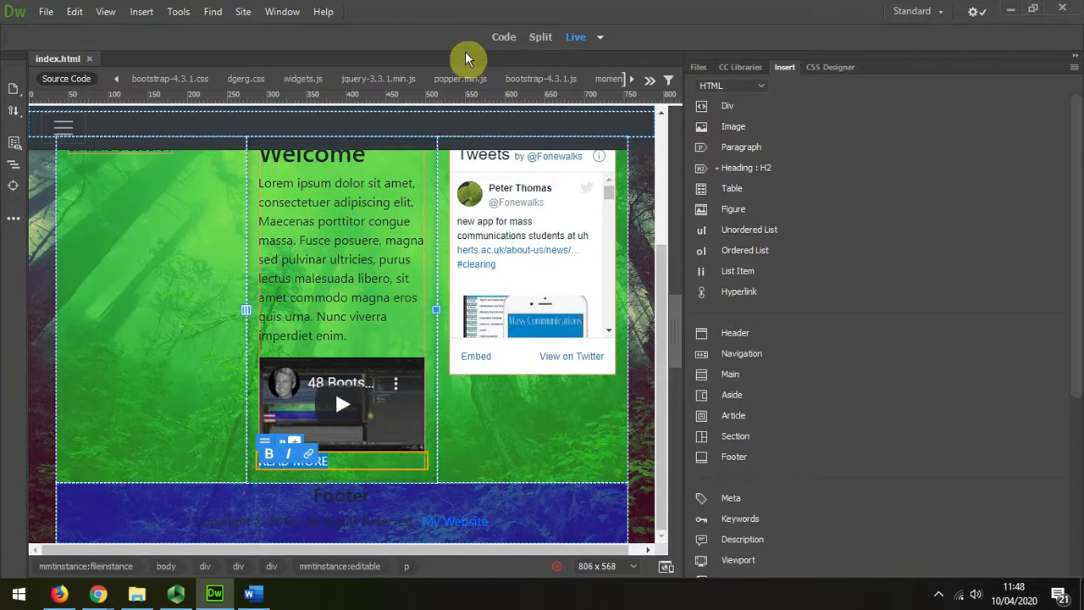
pyautogui.moveTo(525, 77)
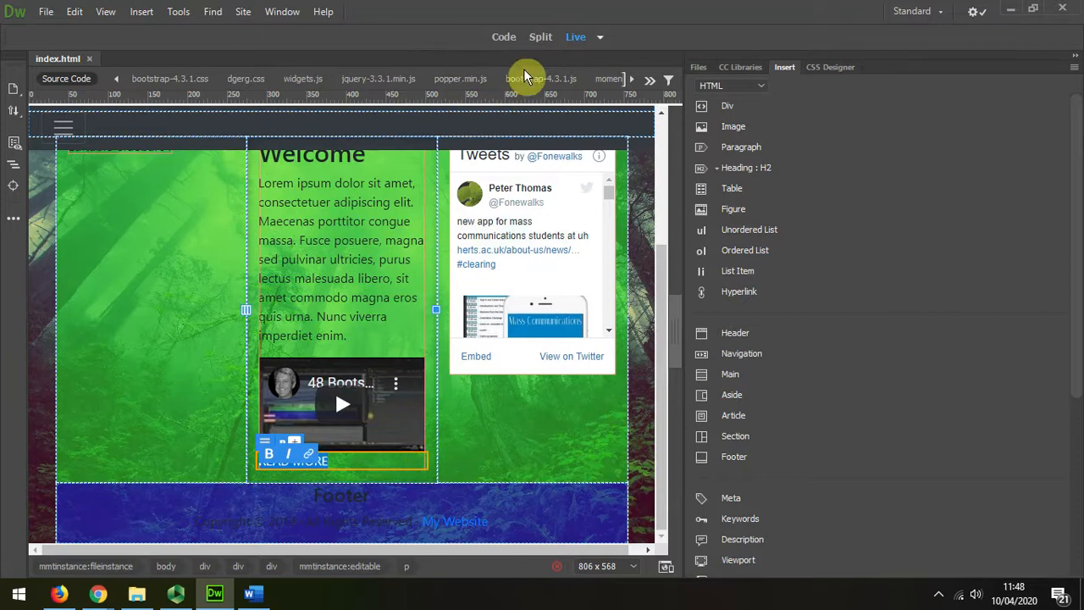
# Show the Properties panel and set the READ MORE link to the pasted SharePoint address
pyautogui.click(282, 11)
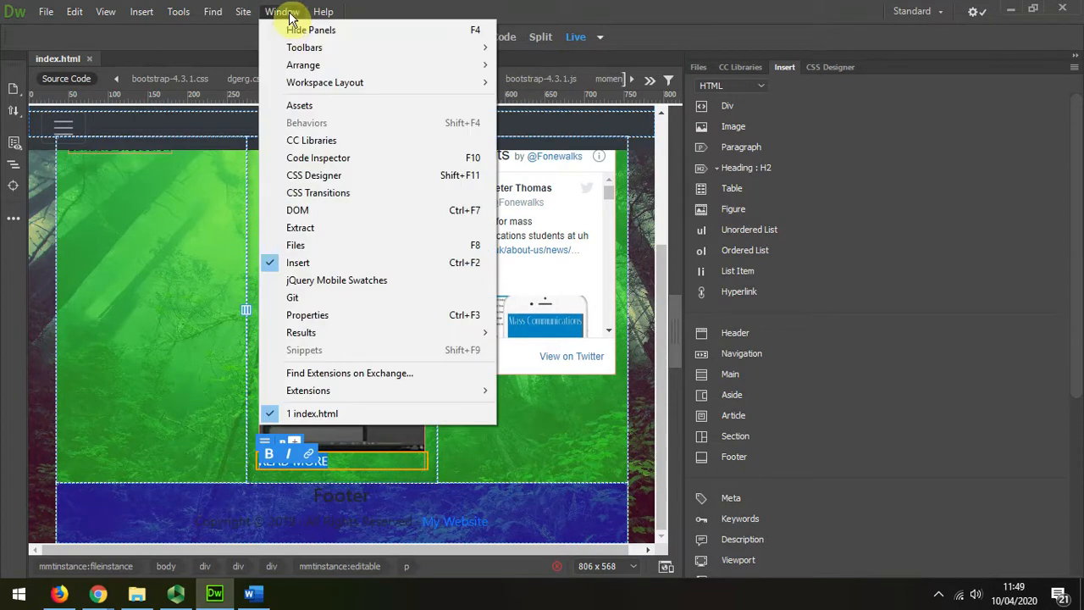
pyautogui.moveTo(301, 332)
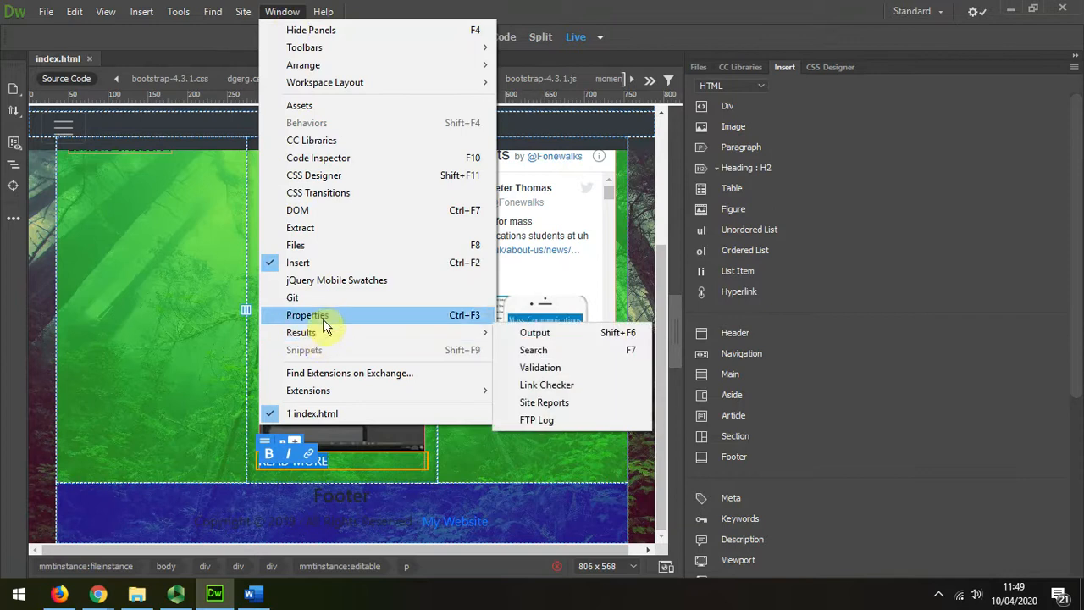
pyautogui.click(306, 315)
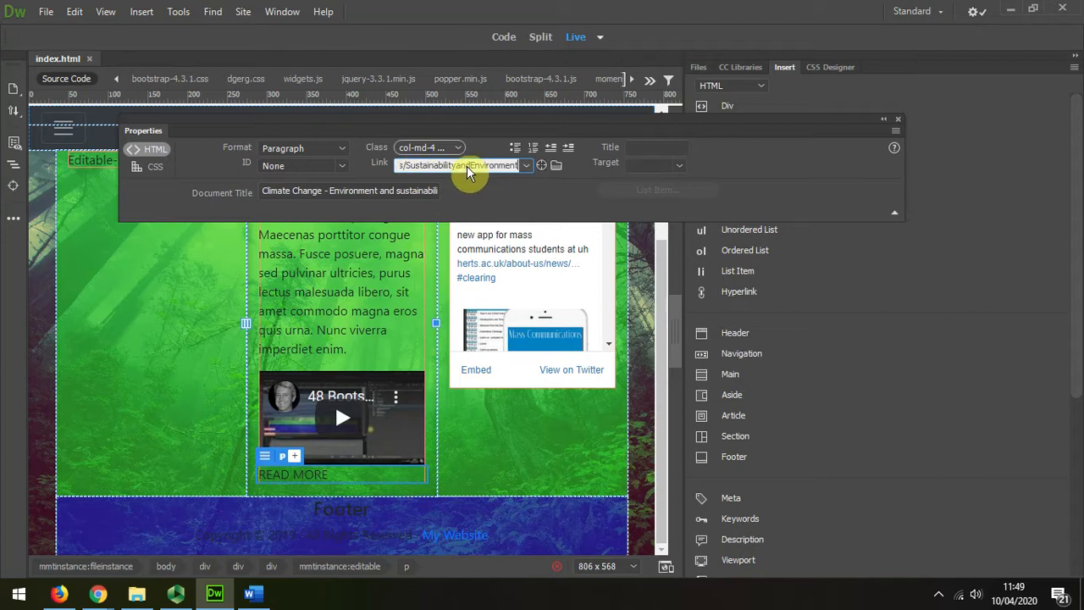
pyautogui.click(293, 474)
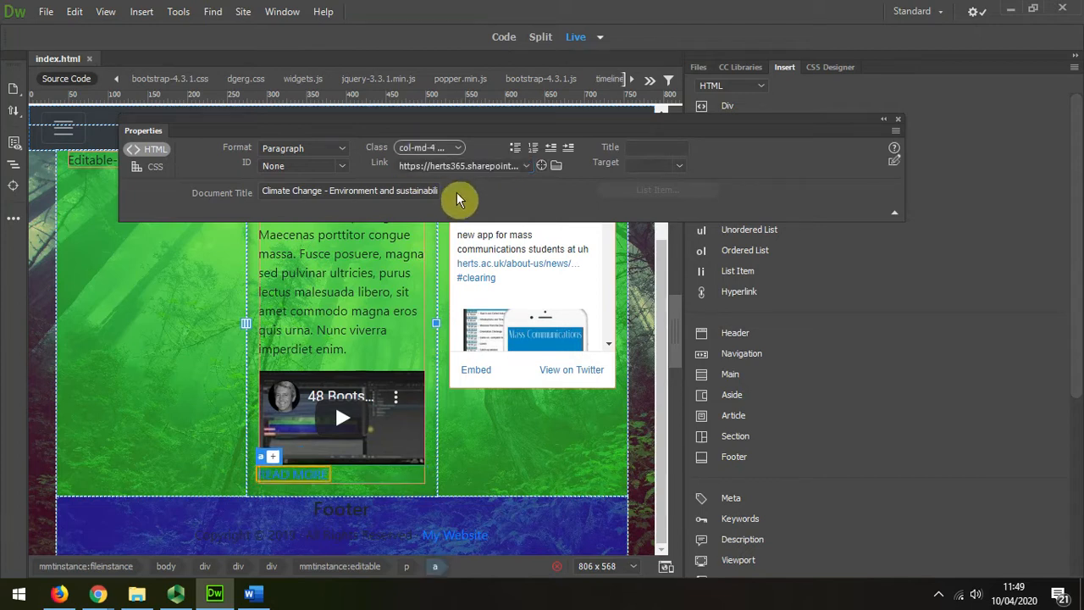
pyautogui.moveTo(650, 80)
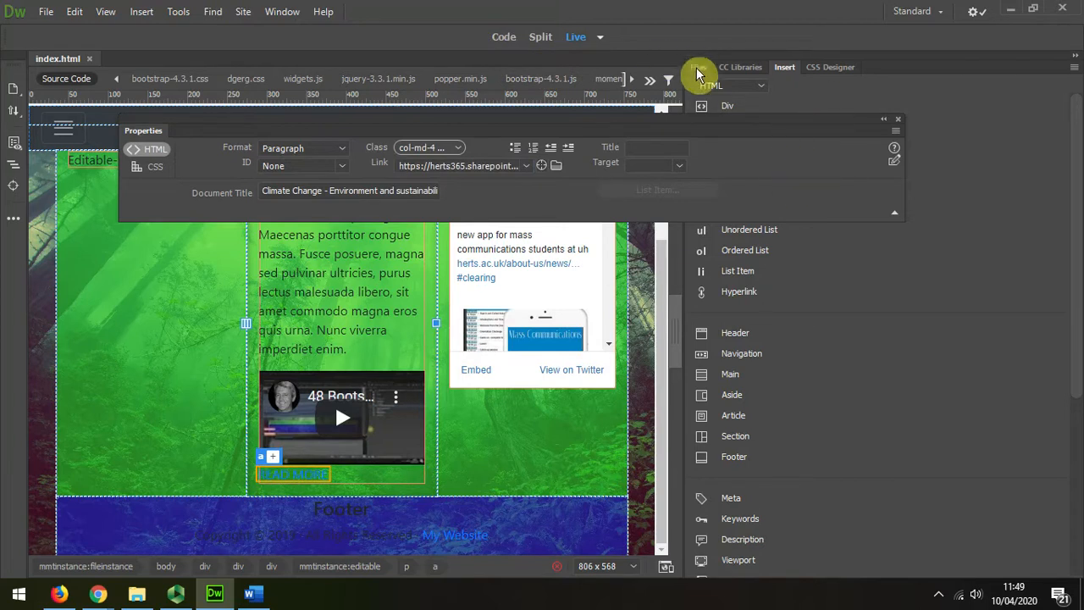
# Upload index.html to the remote server from the site's Files panel
pyautogui.click(698, 72)
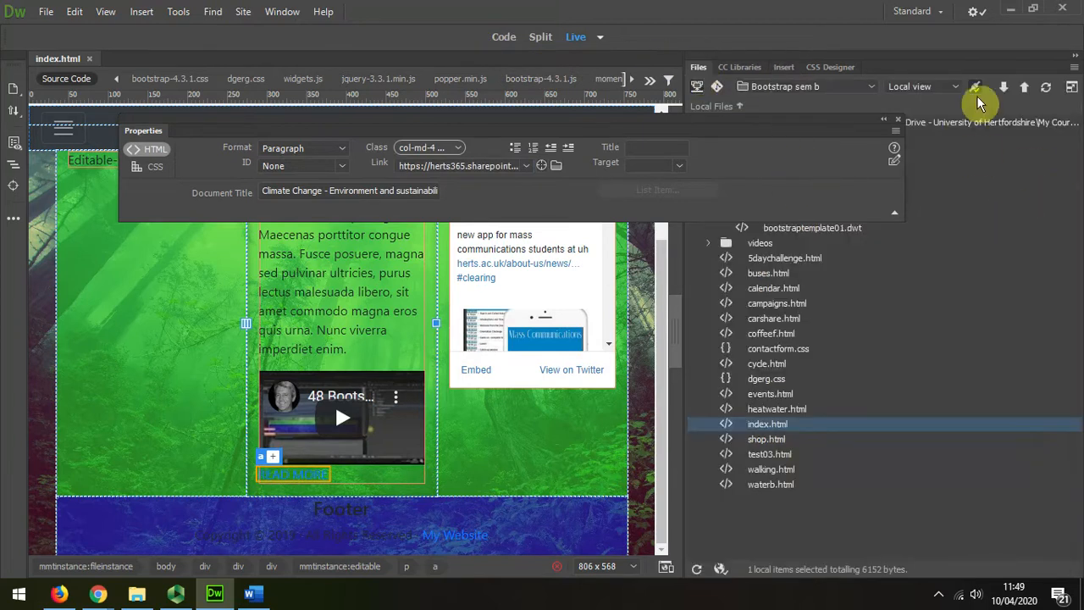
pyautogui.click(1003, 86)
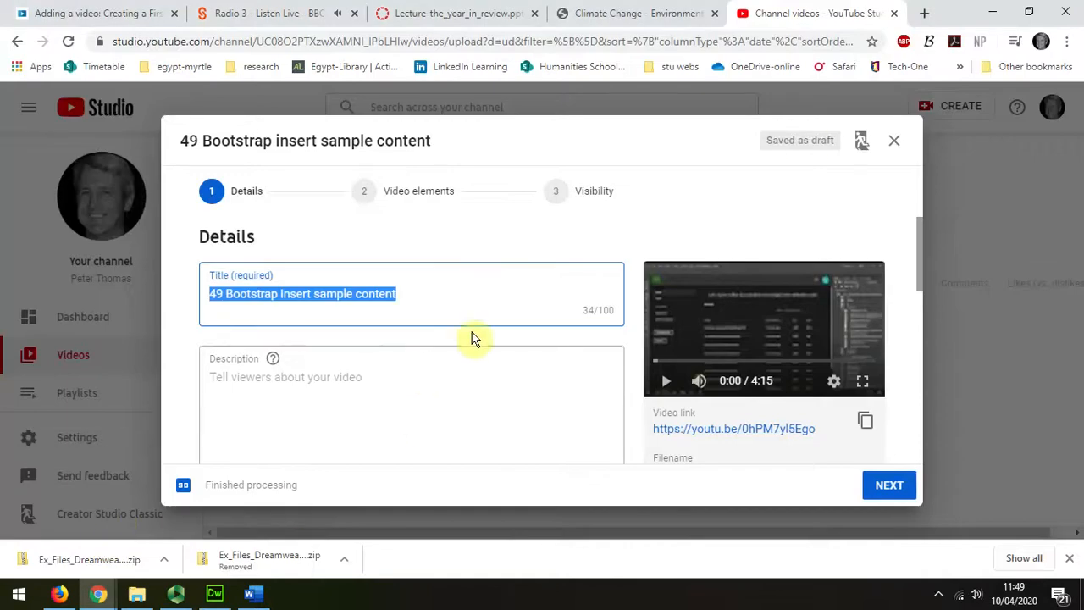
pyautogui.moveTo(894, 141)
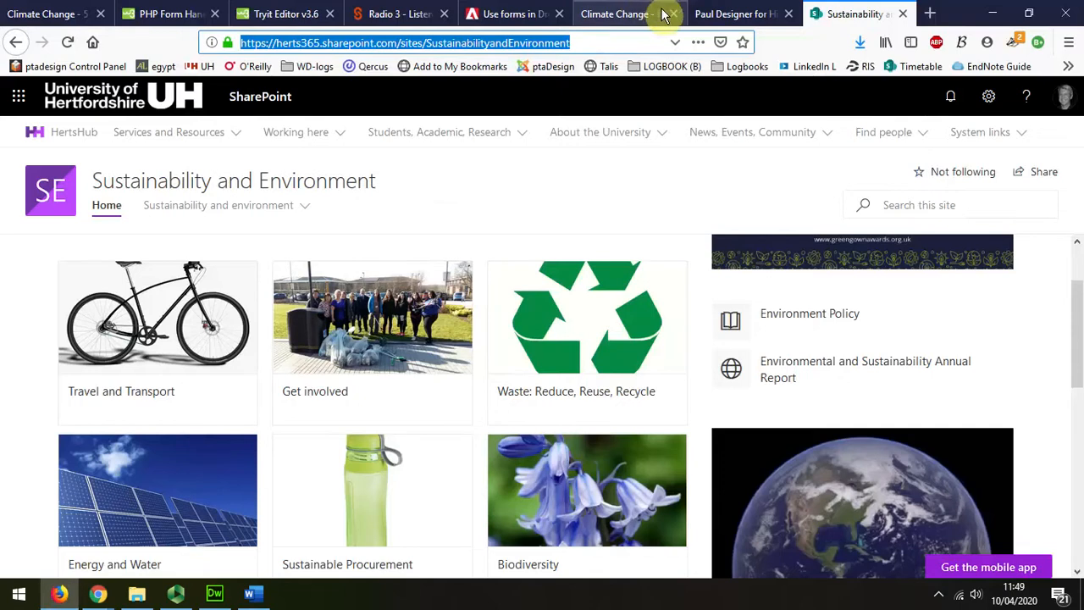
# Reload the live Climate Change page and test that READ MORE opens the SharePoint site
pyautogui.click(618, 13)
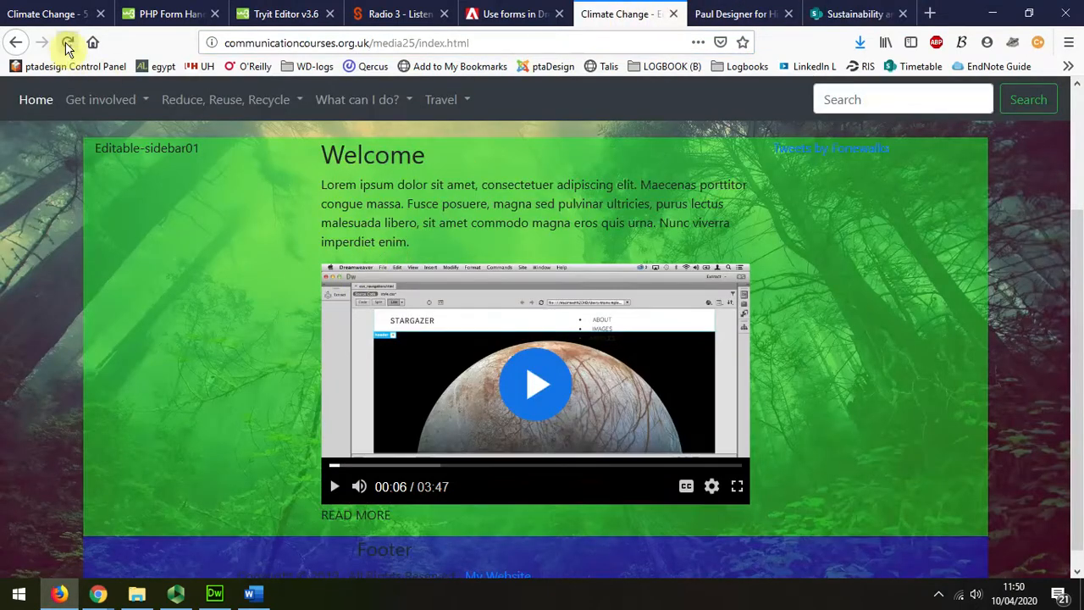
pyautogui.click(67, 42)
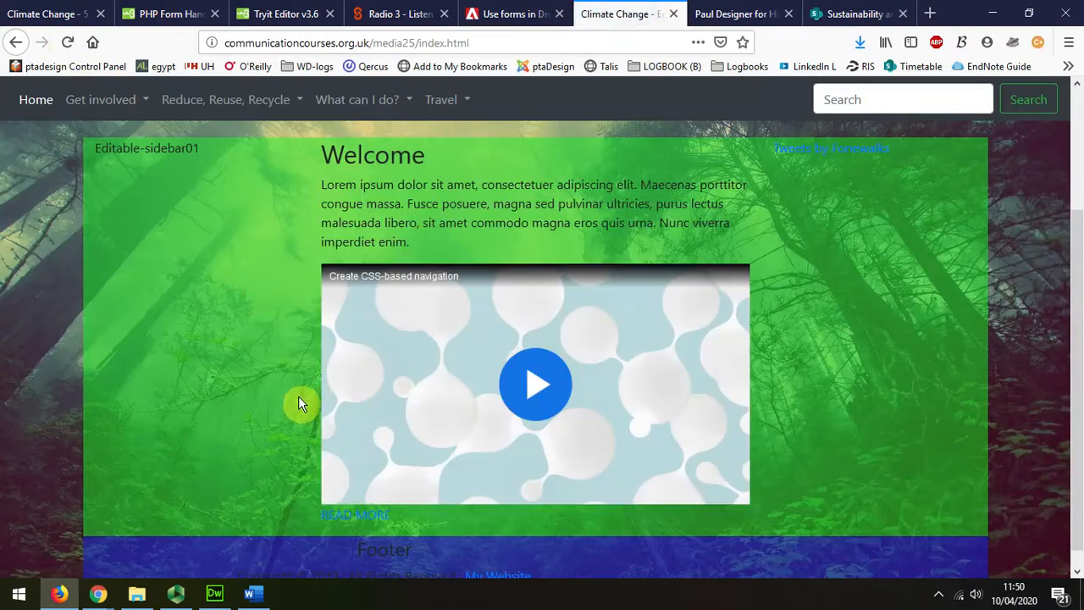
pyautogui.moveTo(410, 514)
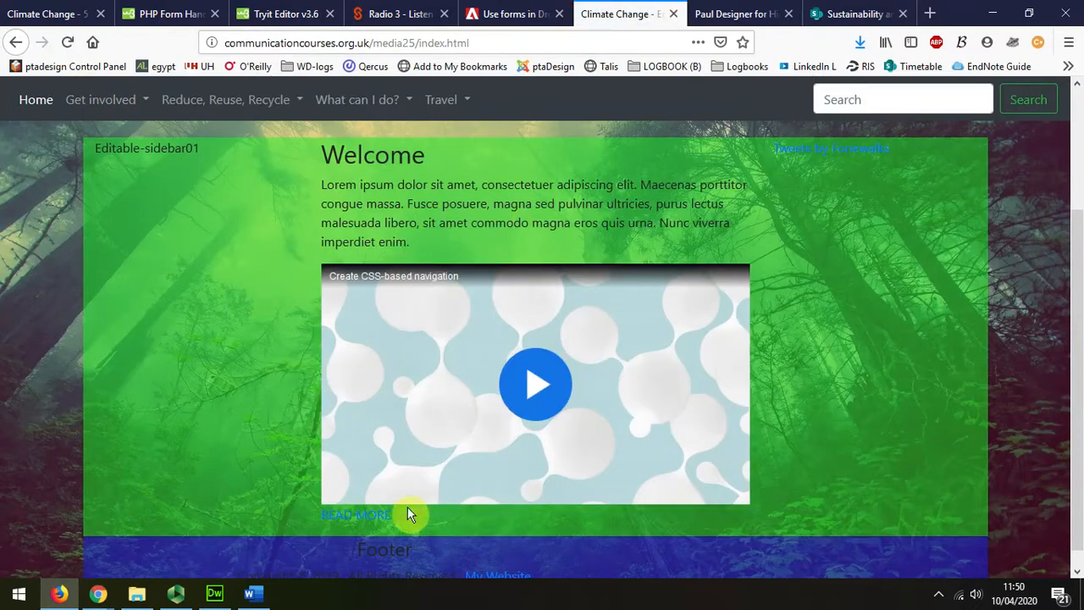
pyautogui.click(859, 13)
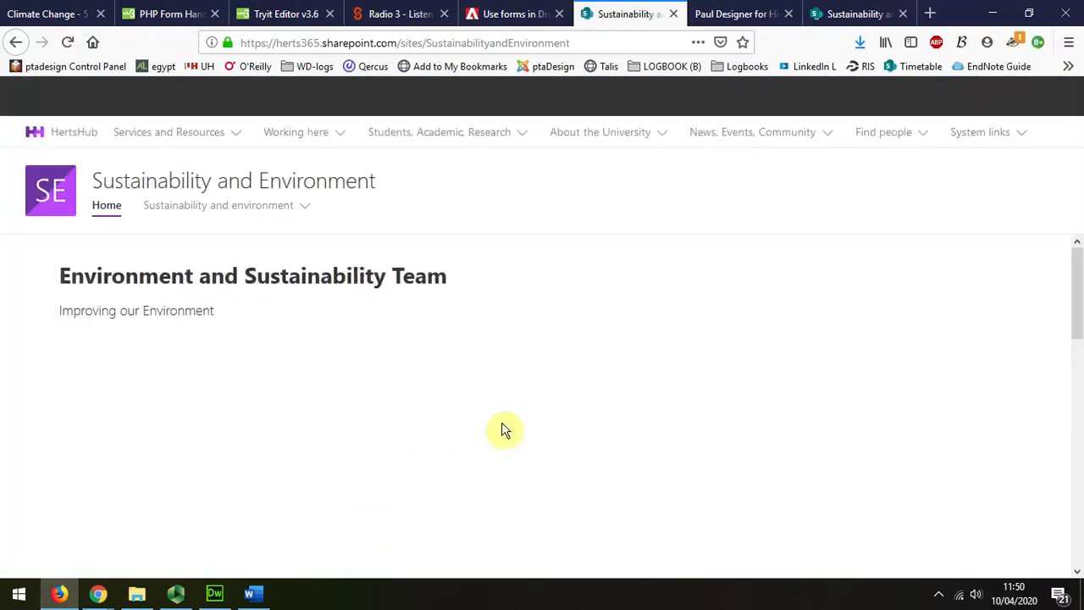